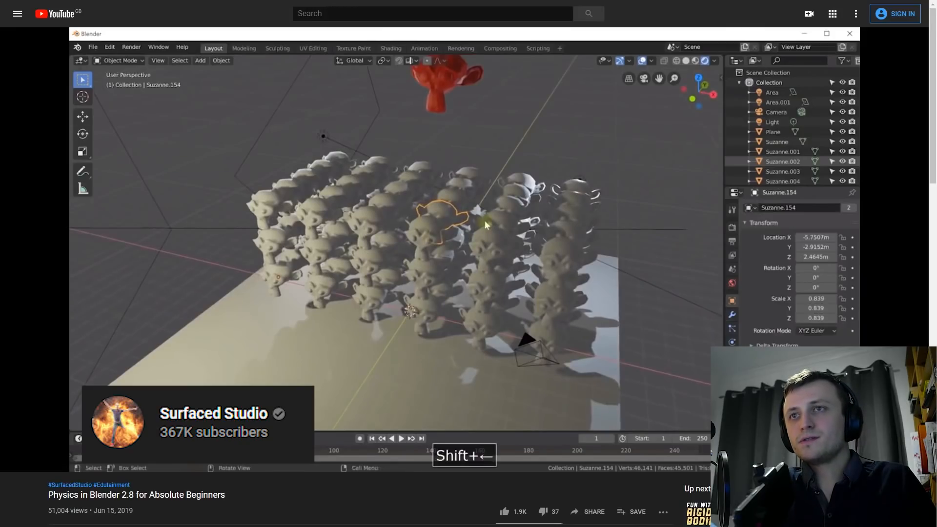
- Play the 'Physics in Blender 2.8 for Absolute Beginners' video and scrub to the rigid body demo
key(space)
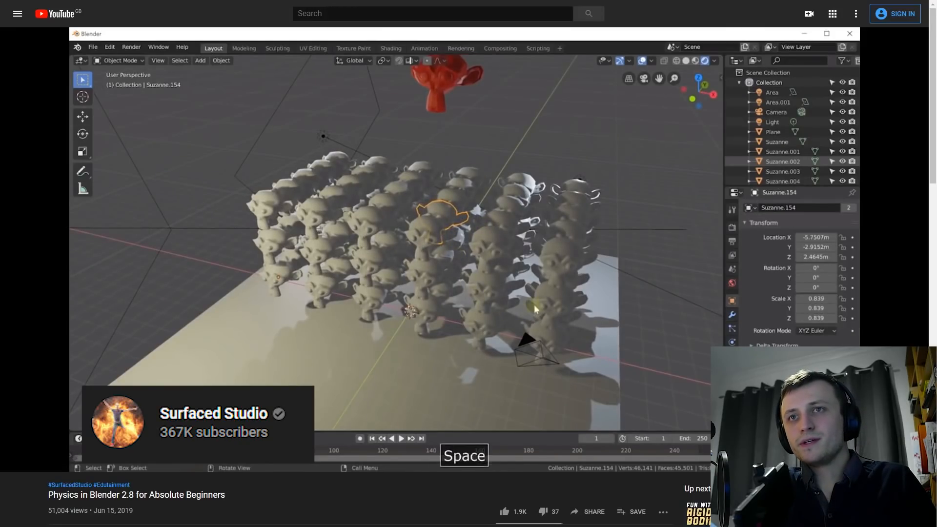
key(space)
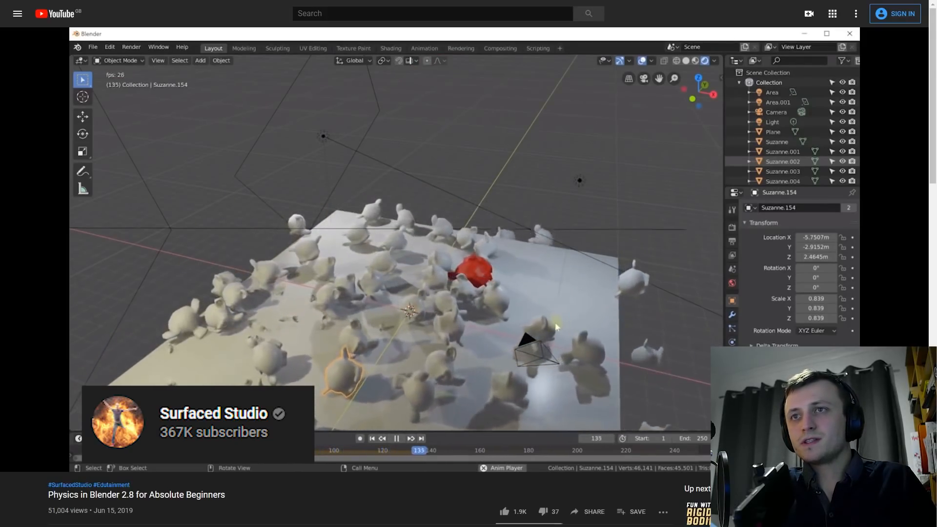
drag(419, 449, 525, 450)
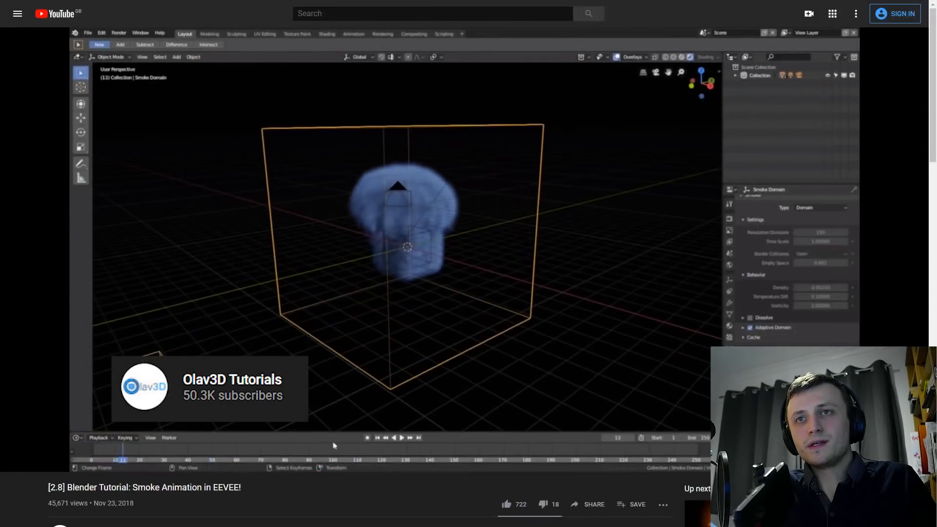
- Play the Olav3D smoke animation in EEVEE tutorial showing the blue smoke cloud
click(401, 437)
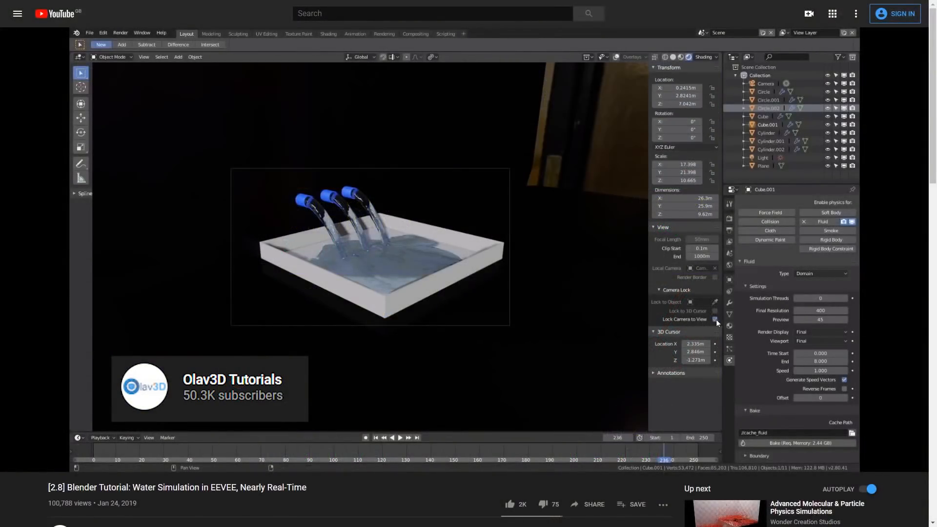
- Watch the water simulation tutorial with water pouring from three pipes into a tray
scroll(up, 3)
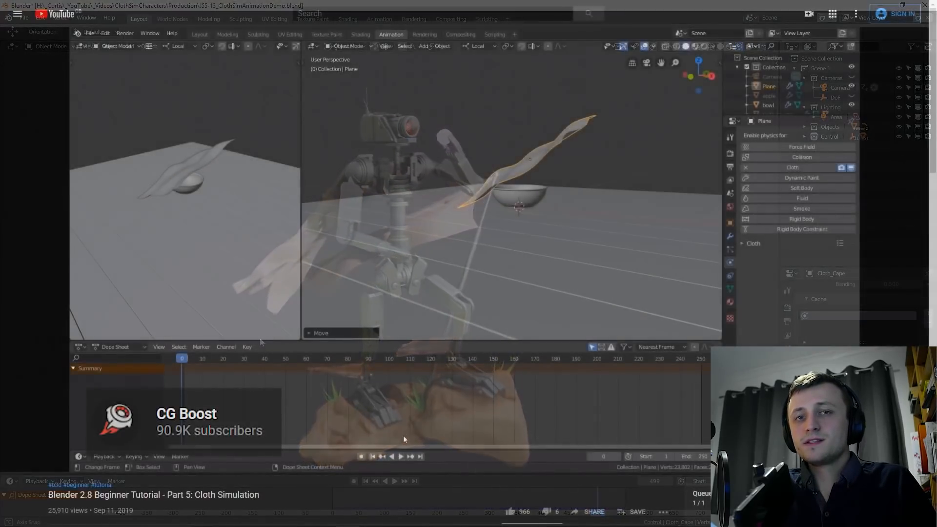
- Play the CG Boost cloth part, then switch to Markom3D's cloth simulation crash course
click(400, 456)
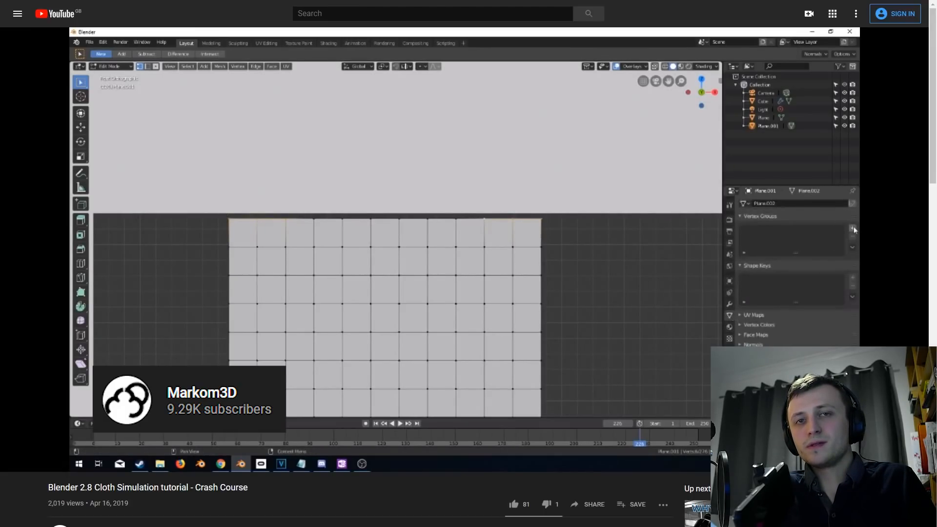
click(853, 229)
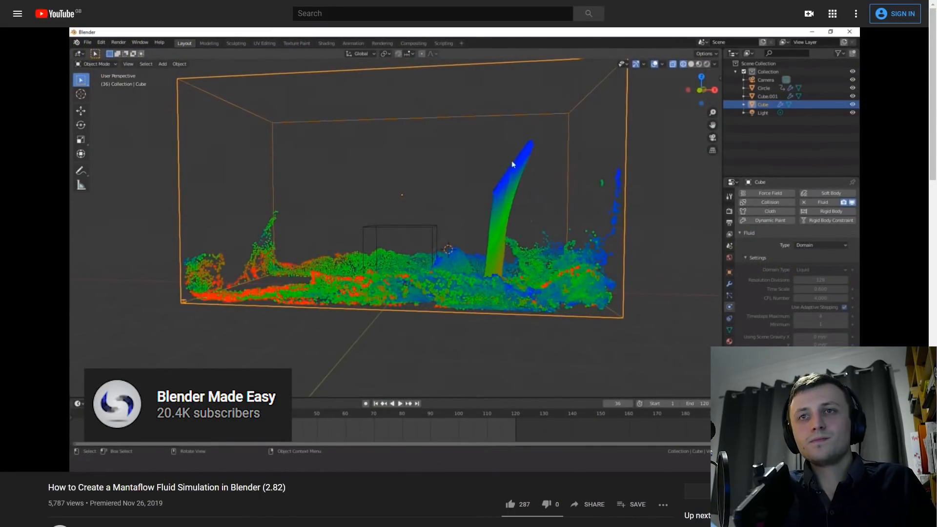
- Play the Blender Made Easy Mantaflow fluid simulation tutorial
click(400, 403)
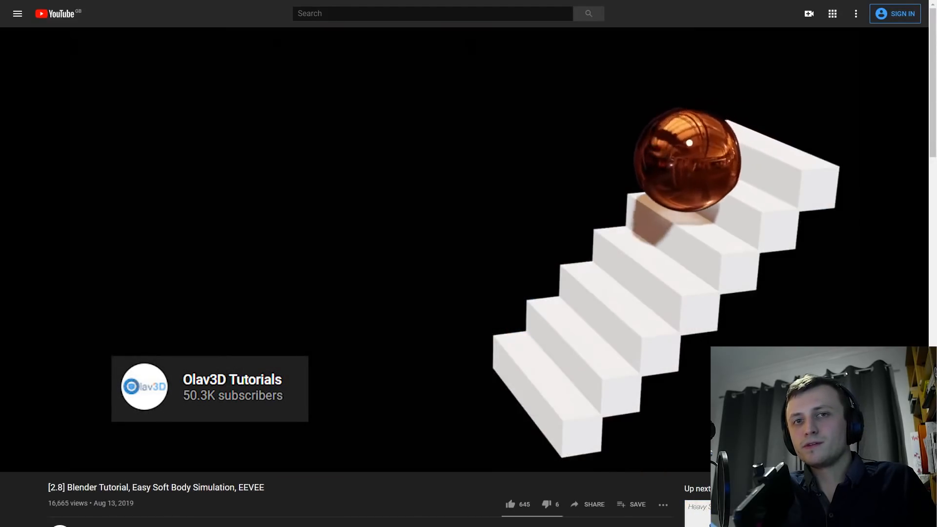
click(233, 387)
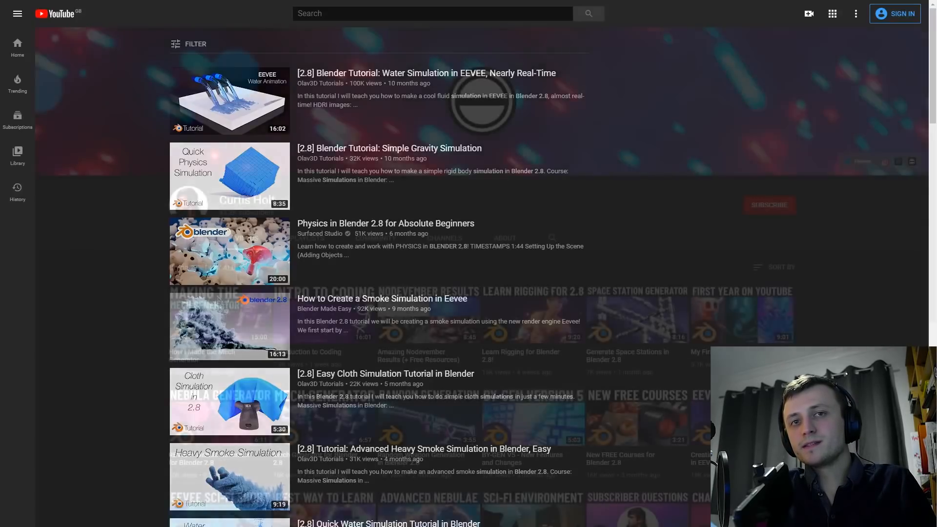
click(319, 158)
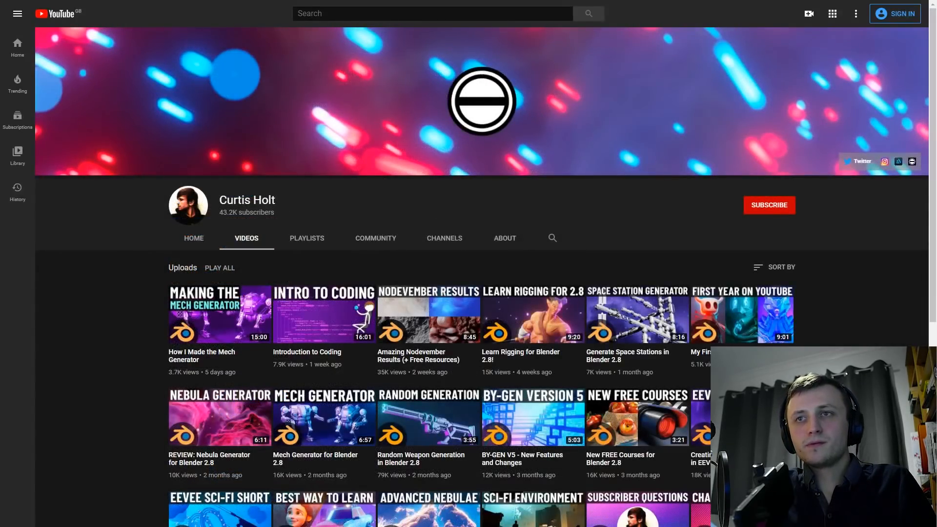